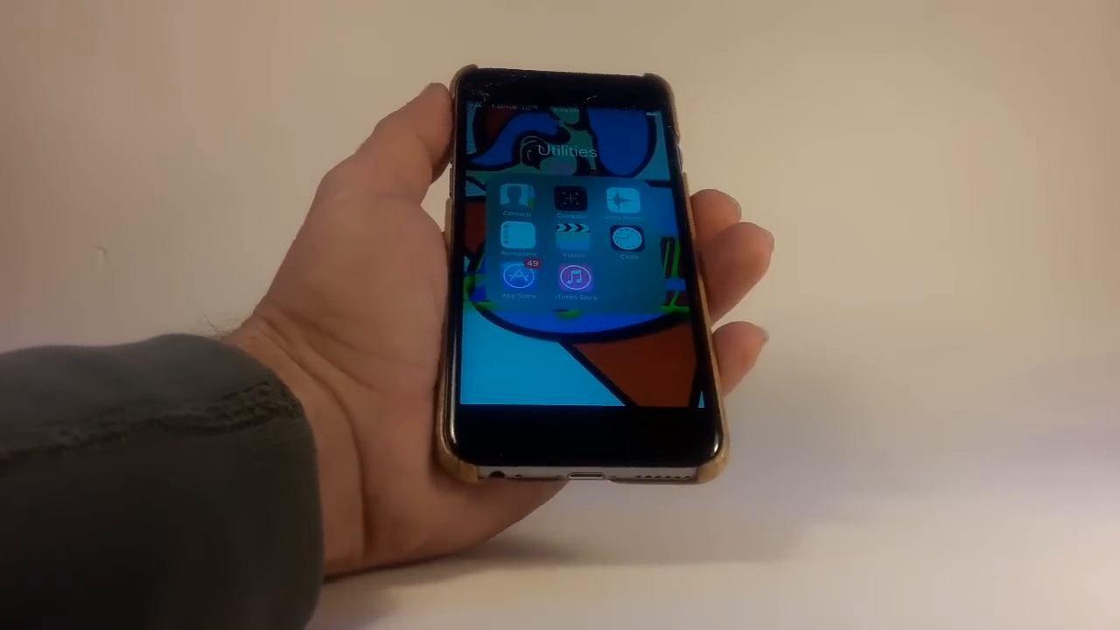
- Dismiss the Utilities folder and launch the Settings app
left_click(518, 280)
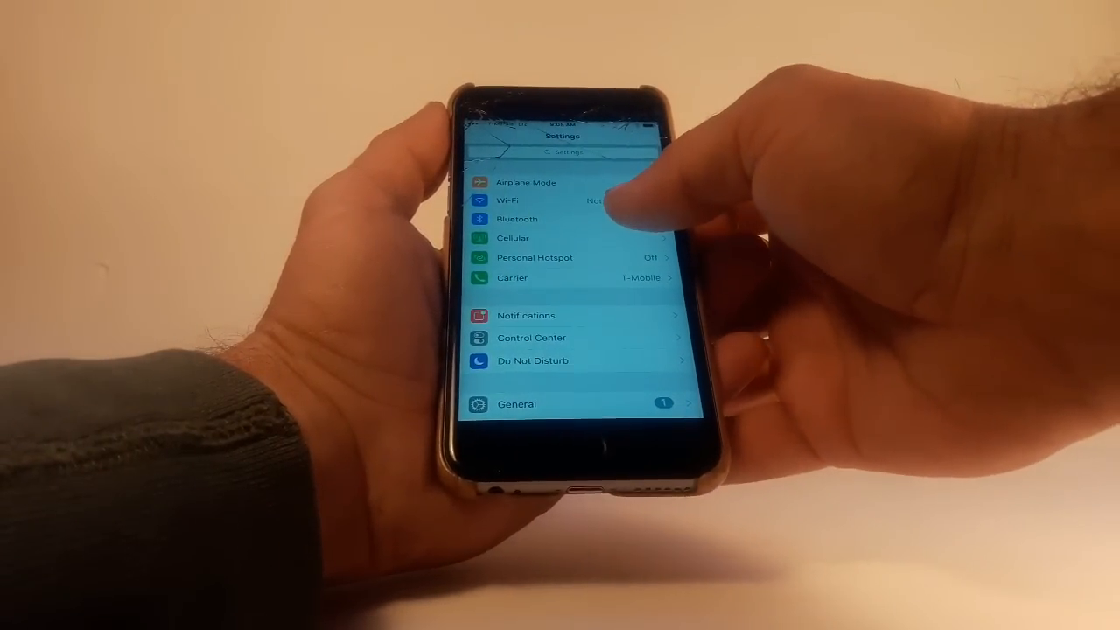
scroll("down", 3)
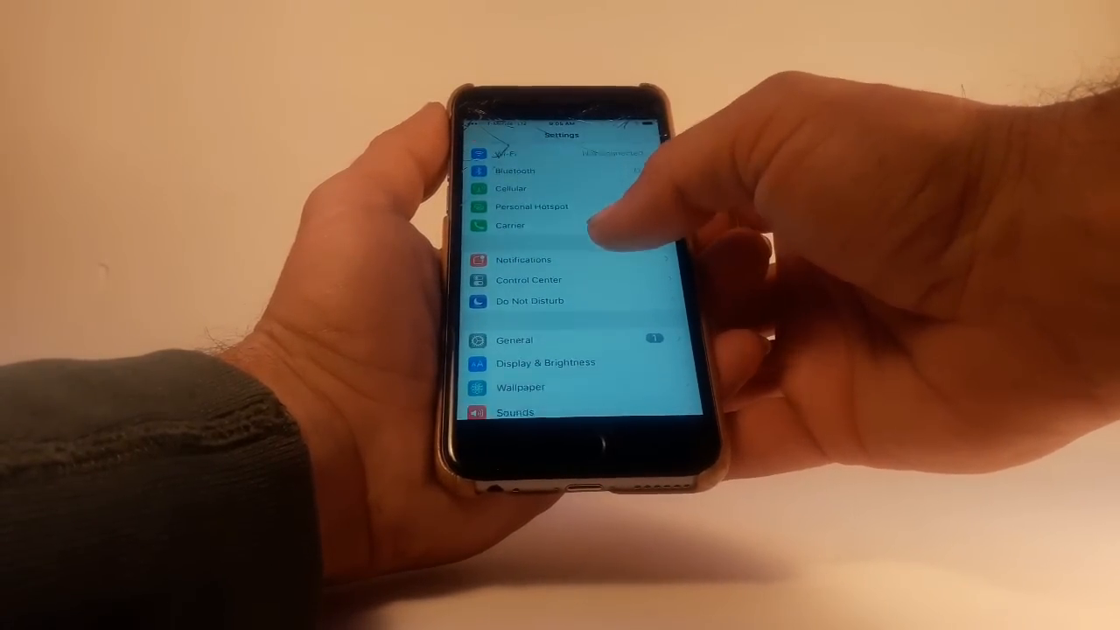
scroll("down", 3)
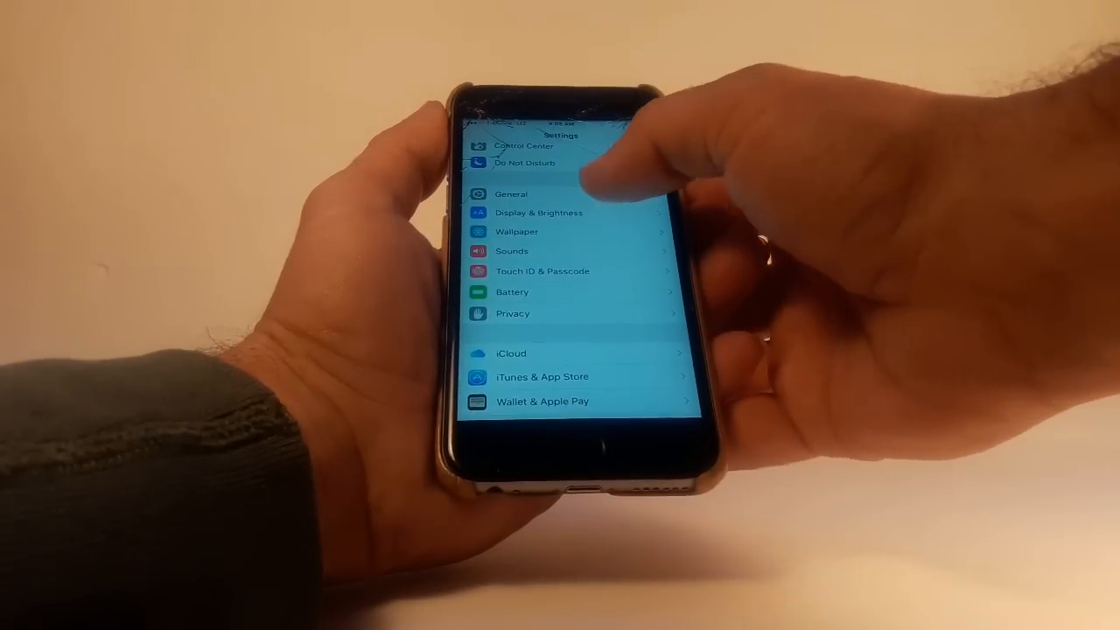
left_click(513, 193)
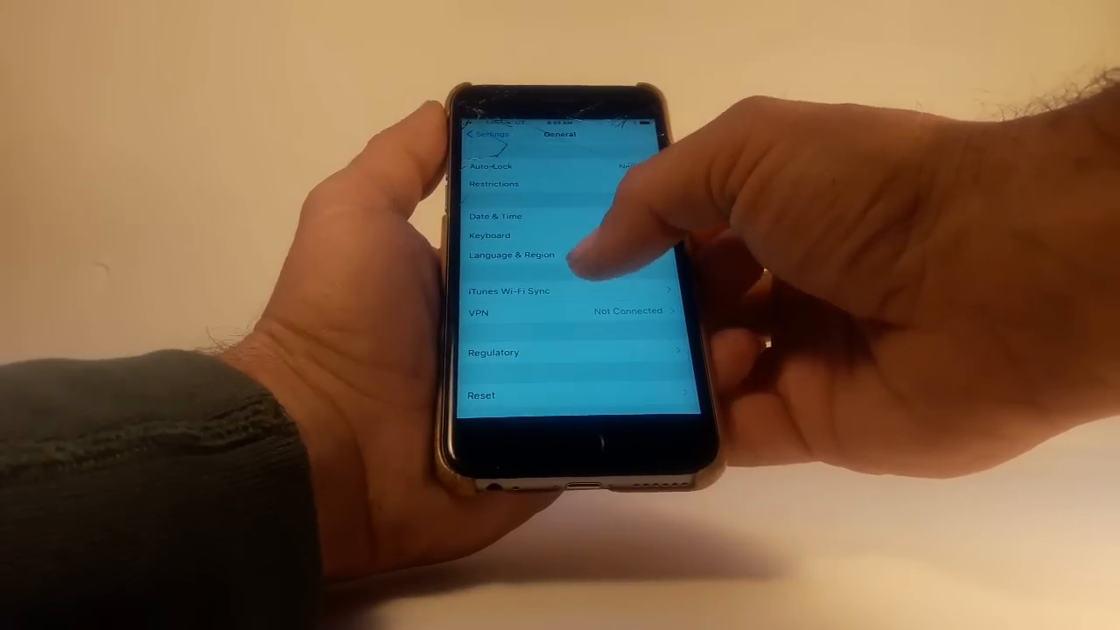
scroll("down", 3)
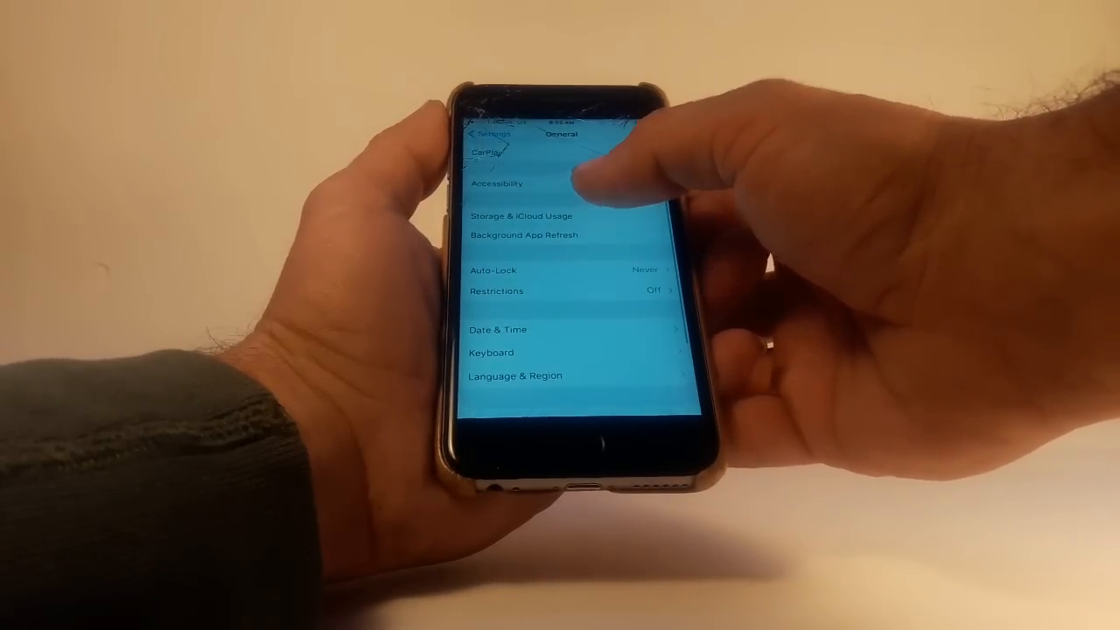
left_click(497, 329)
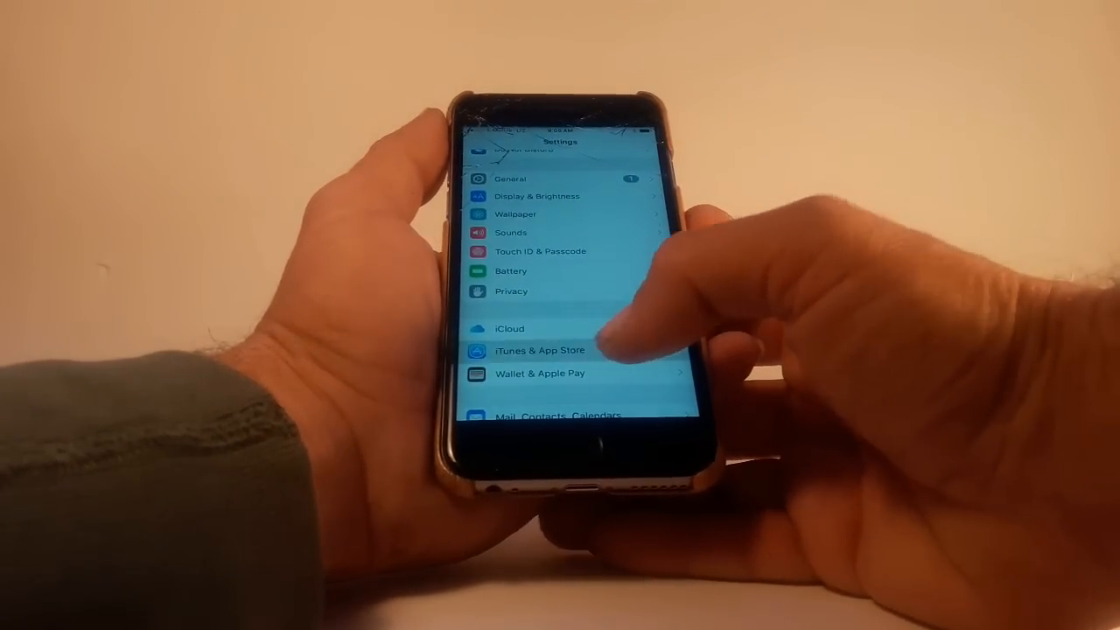
left_click(538, 350)
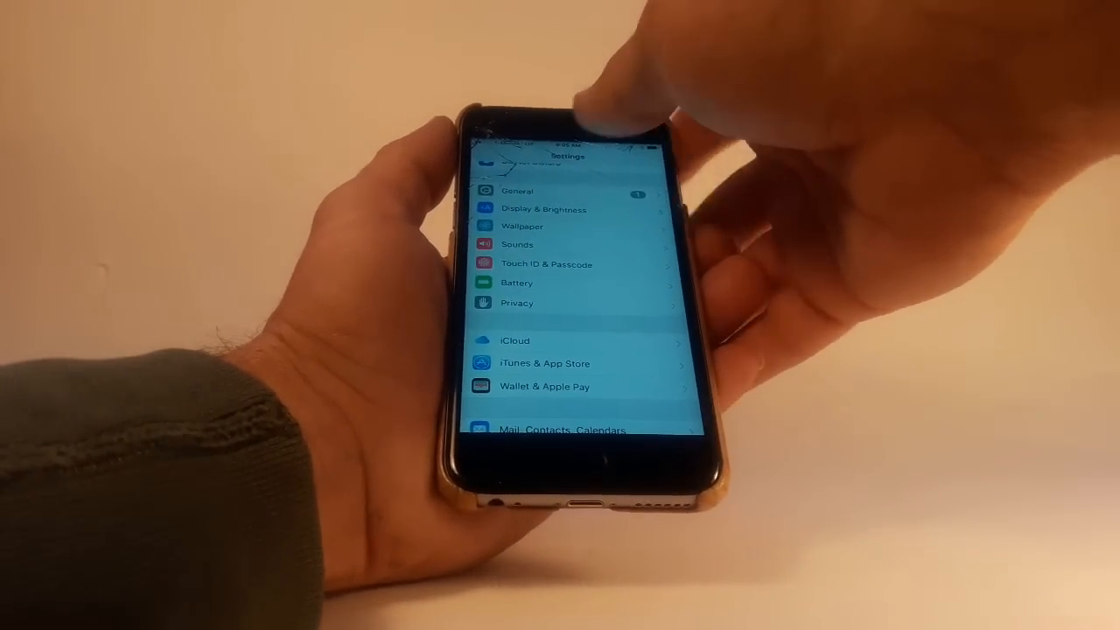
scroll("down", 3)
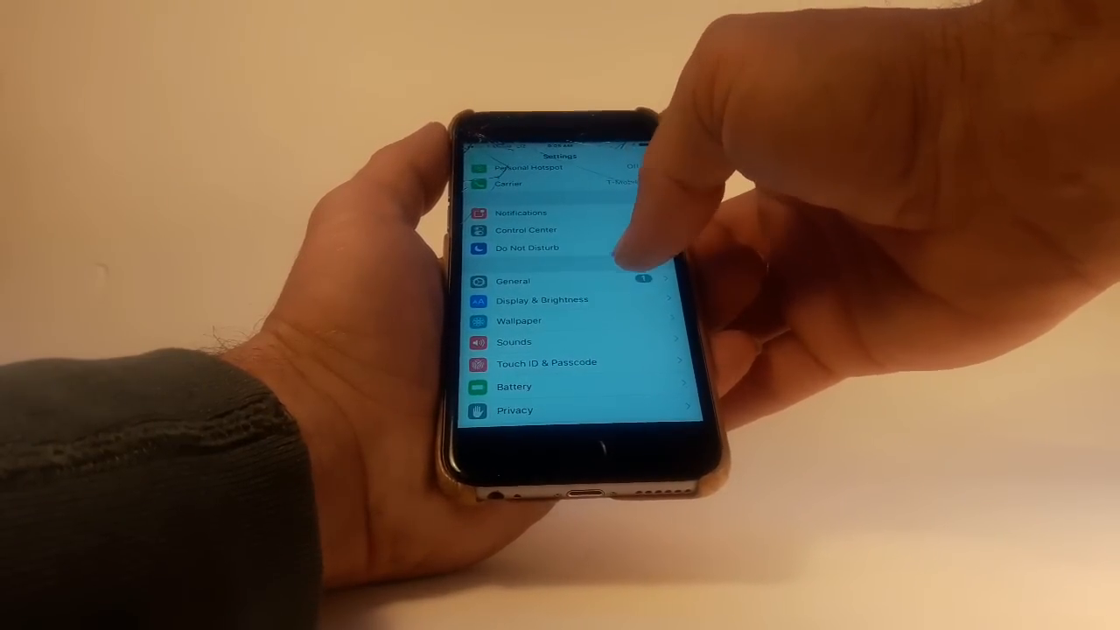
- Scroll the Cellular page to the per-app toggles and confirm App Store cellular data is on
scroll("down", 3)
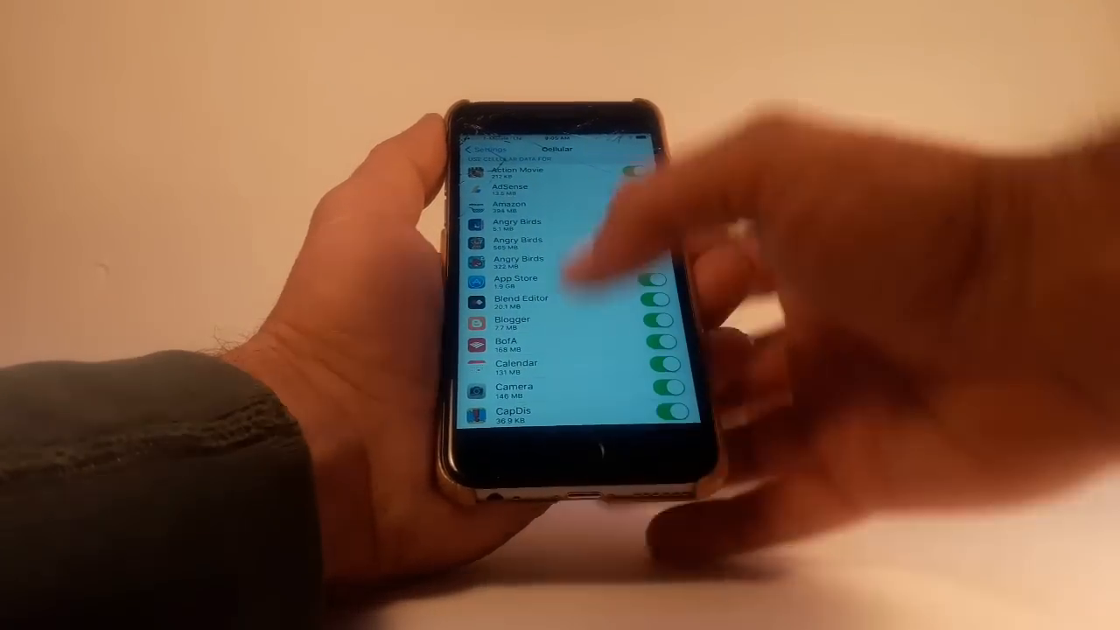
left_click(486, 148)
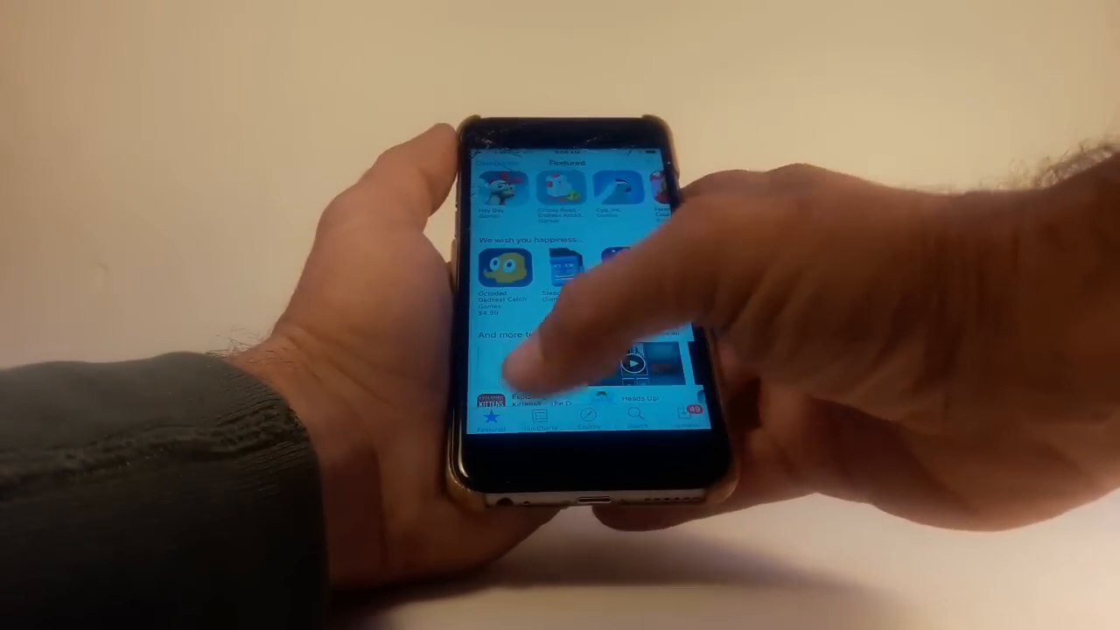
- Browse down the Featured apps, then switch to the Top Charts rankings
scroll("down", 3)
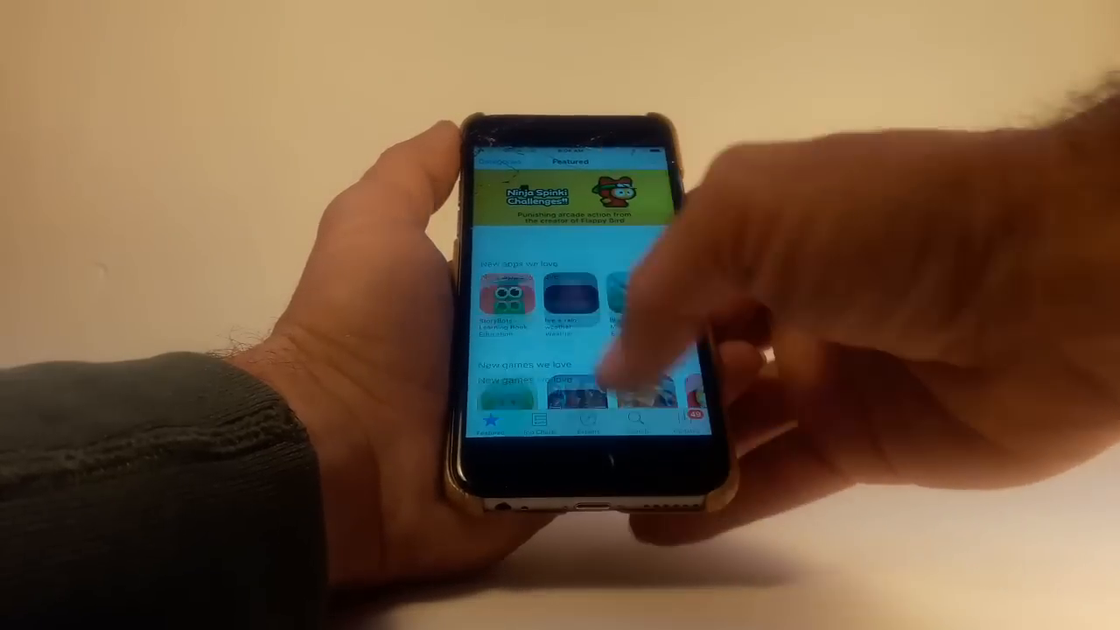
scroll("down", 3)
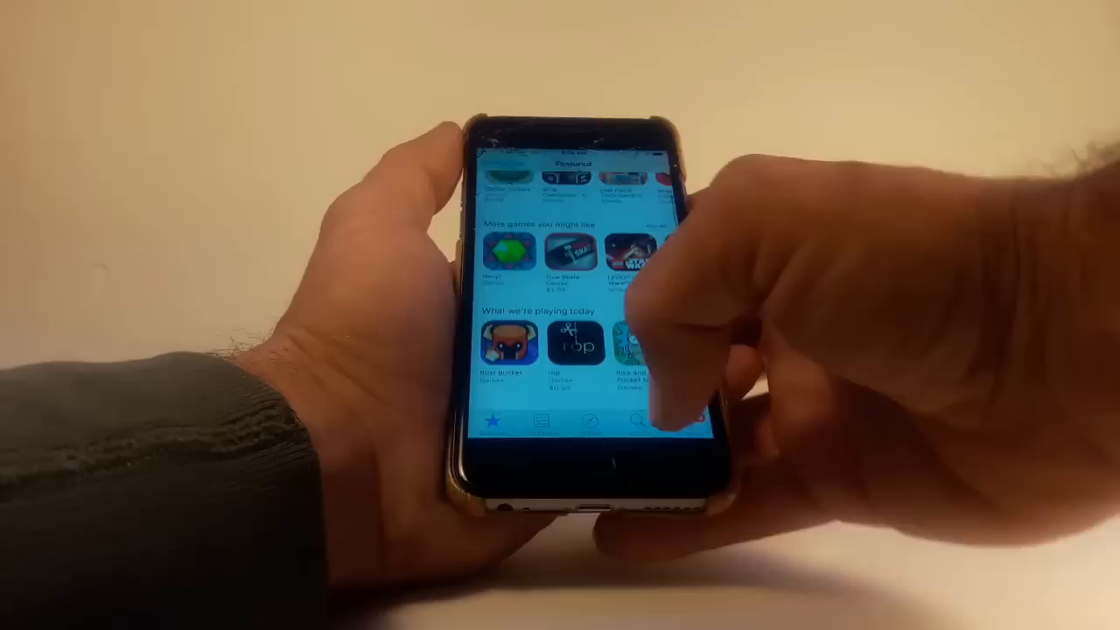
left_click(548, 424)
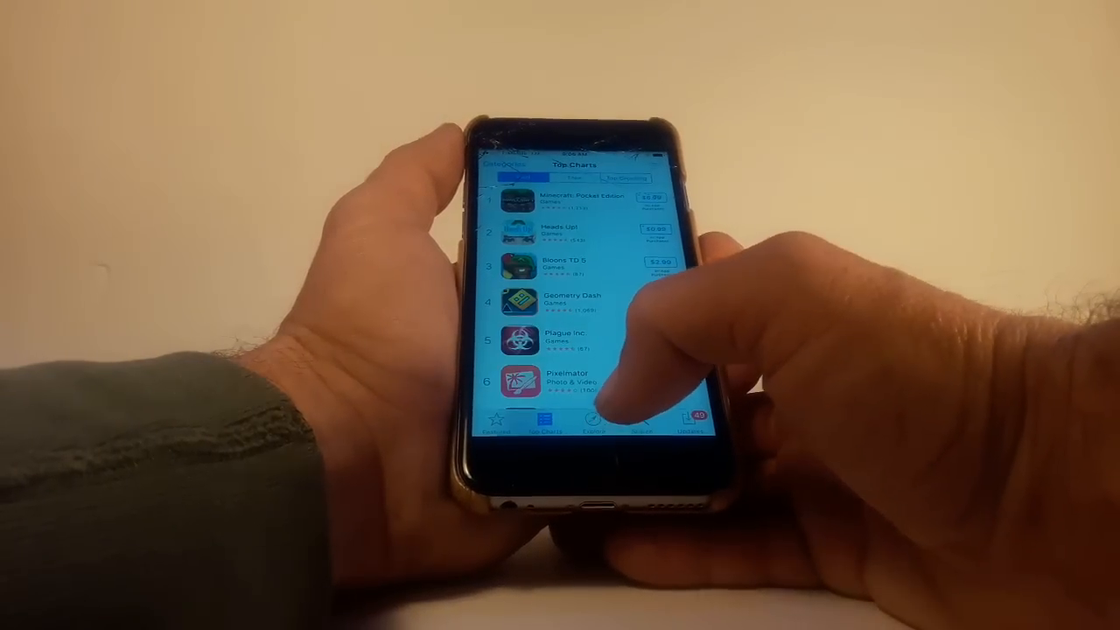